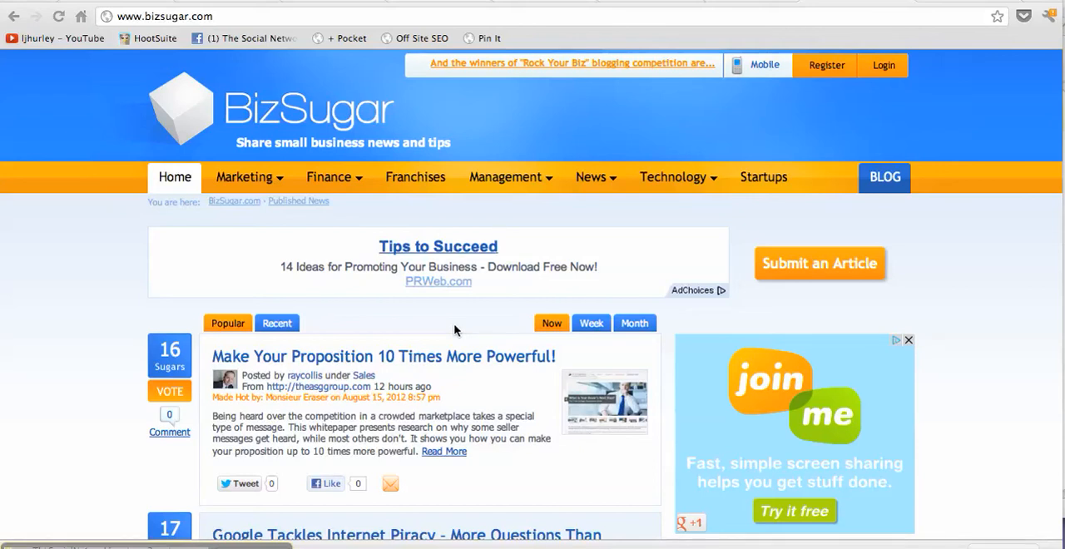
{"action": "mouse_move", "coordinate": [433, 304]}
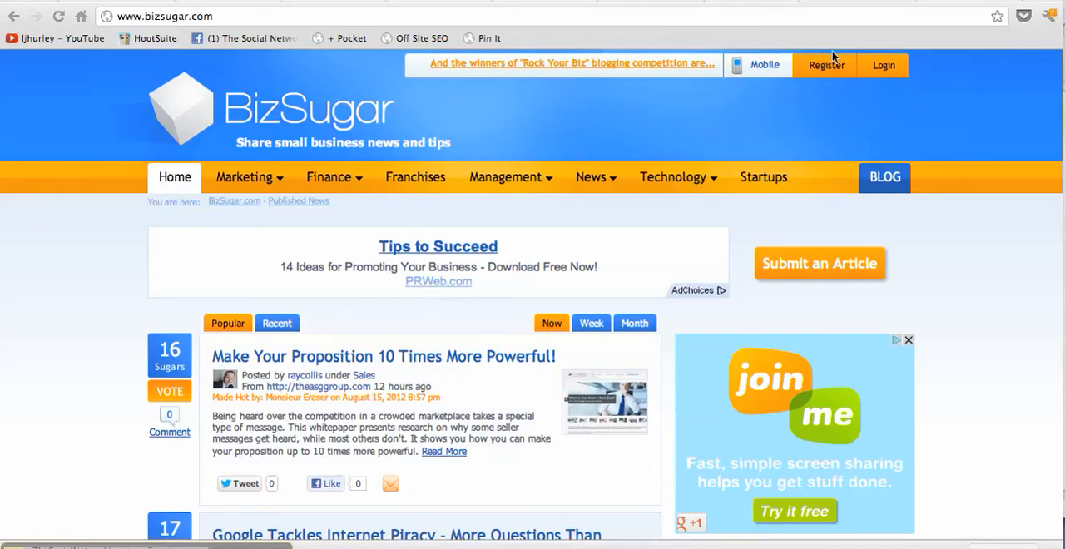
{"action": "mouse_move", "coordinate": [432, 264]}
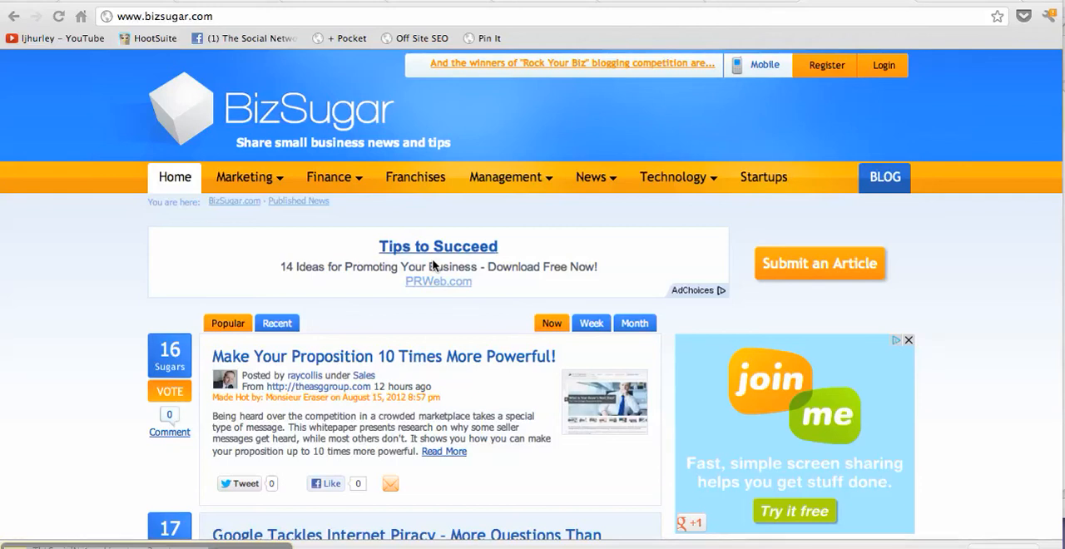
Browse Marketing > Social Media articles and scroll through their sugar vote counts.
{"action": "scroll", "scroll_direction": "down", "scroll_amount": 3}
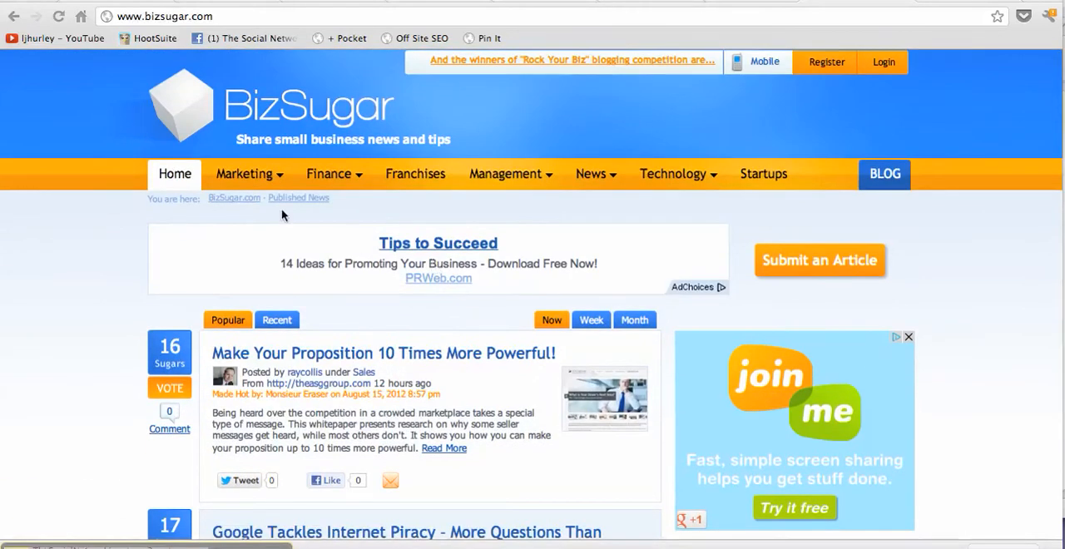
{"action": "mouse_move", "coordinate": [249, 174]}
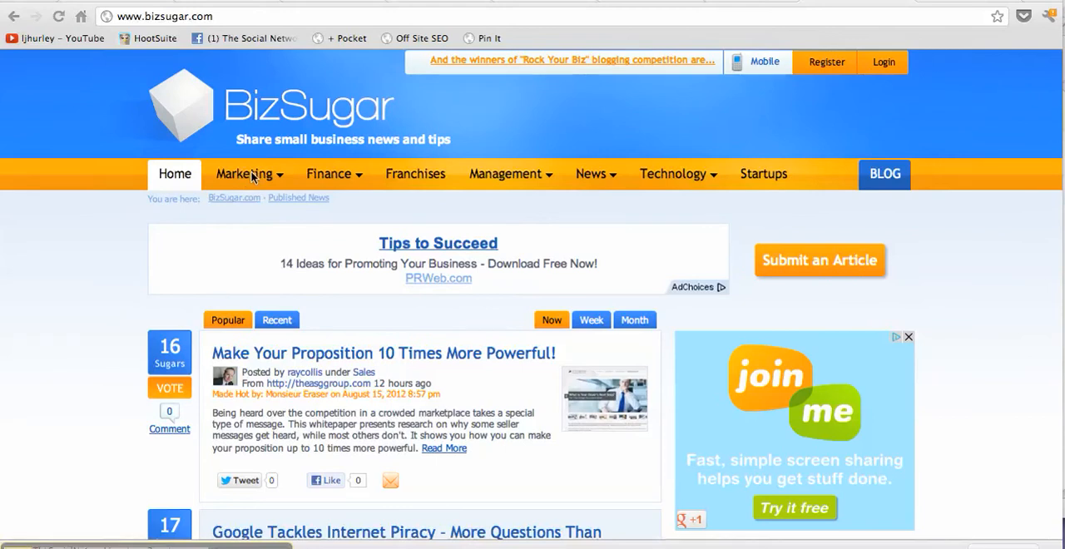
{"action": "left_click", "coordinate": [244, 173]}
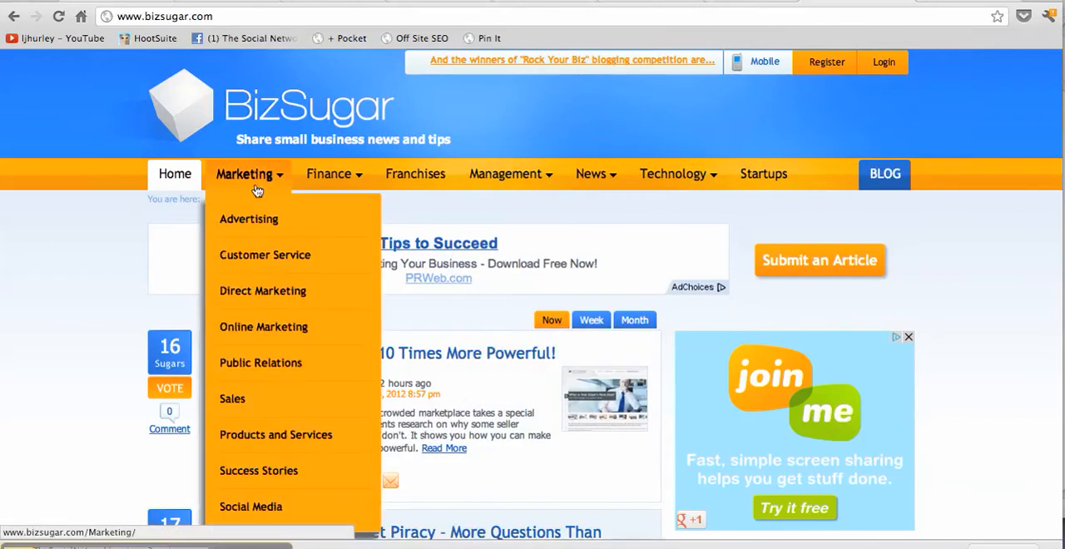
{"action": "mouse_move", "coordinate": [260, 363]}
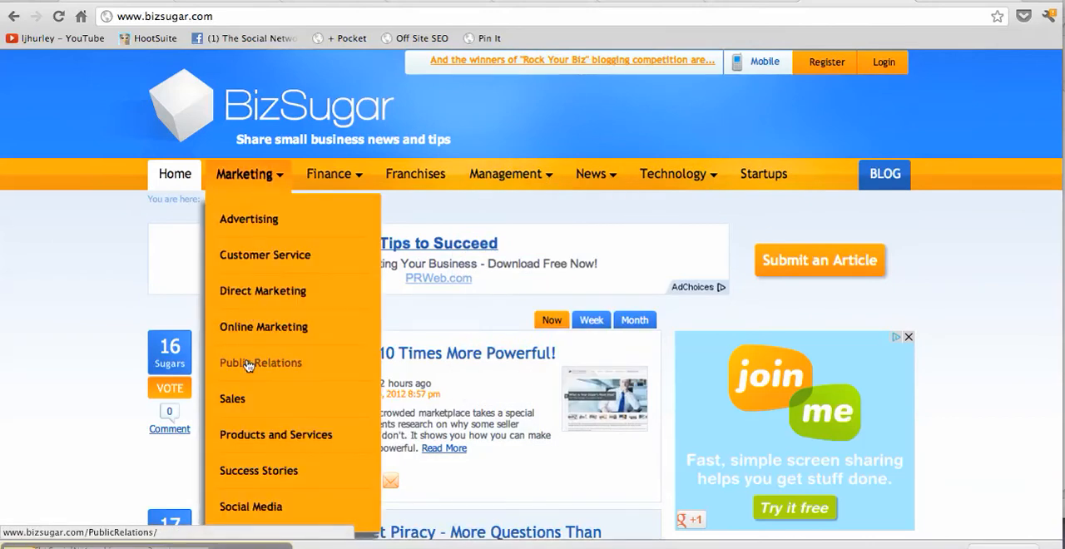
{"action": "mouse_move", "coordinate": [250, 507]}
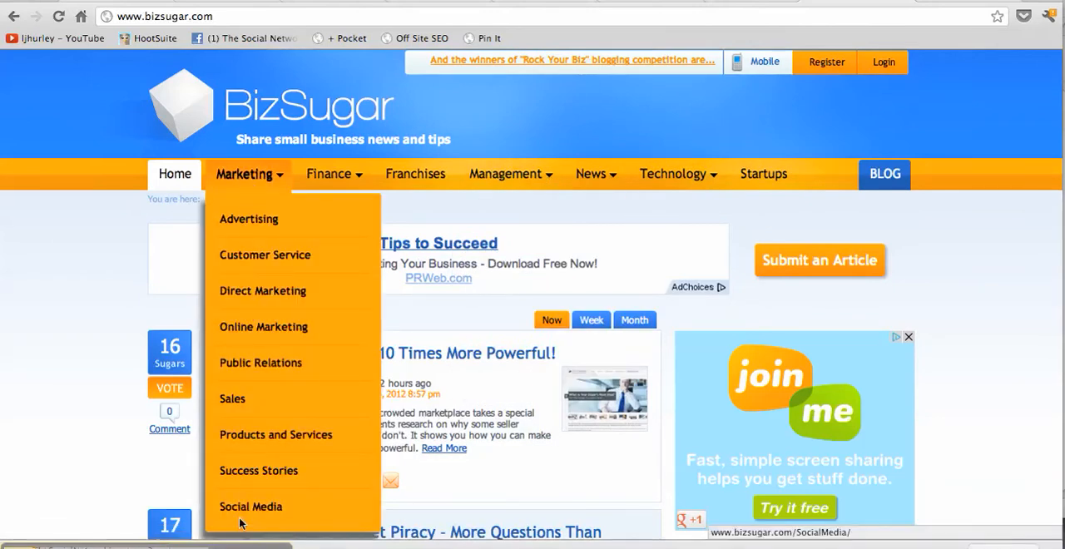
{"action": "left_click", "coordinate": [251, 506]}
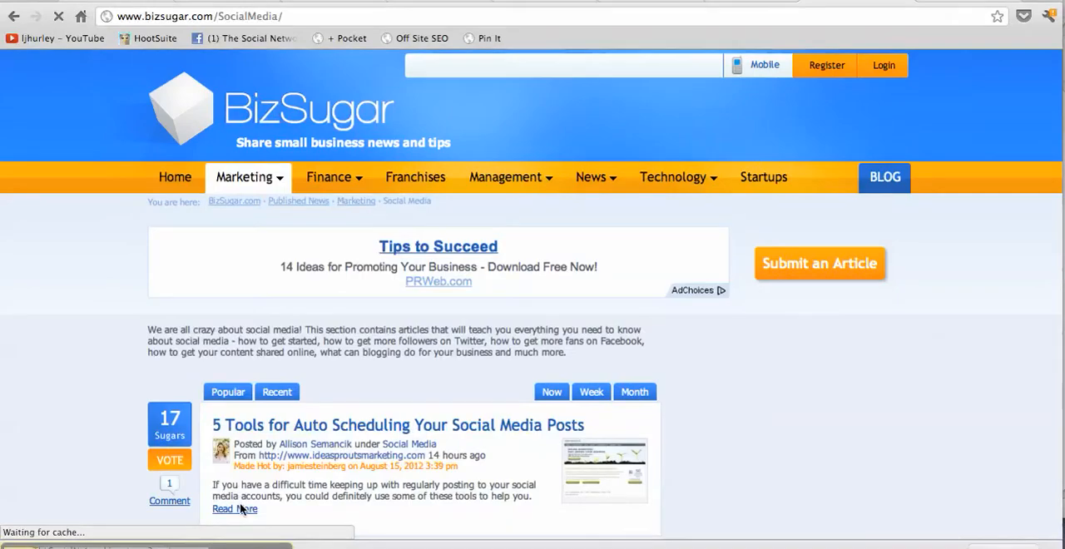
{"action": "scroll", "scroll_direction": "down", "scroll_amount": 3}
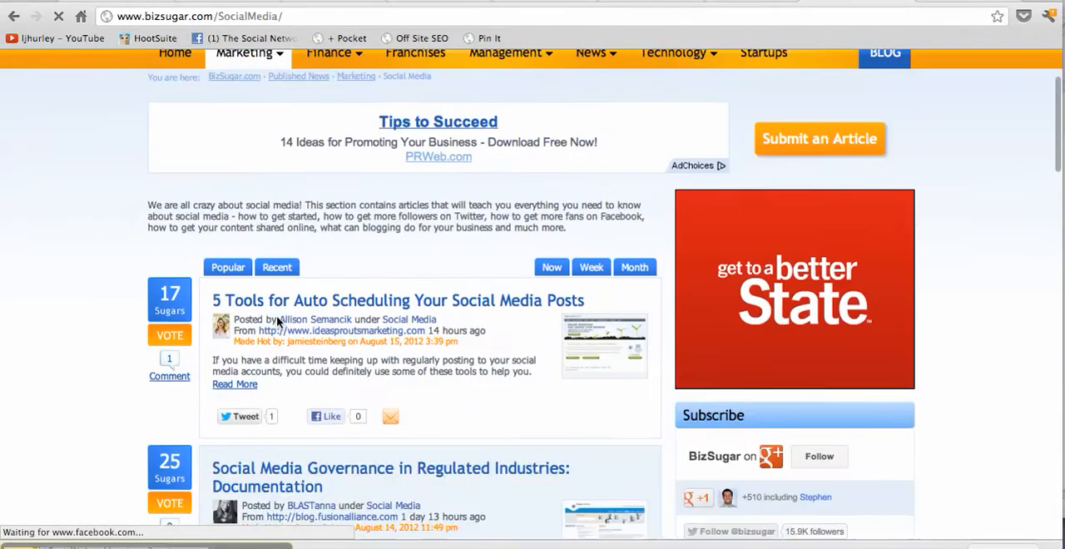
{"action": "scroll", "scroll_direction": "down", "scroll_amount": 3}
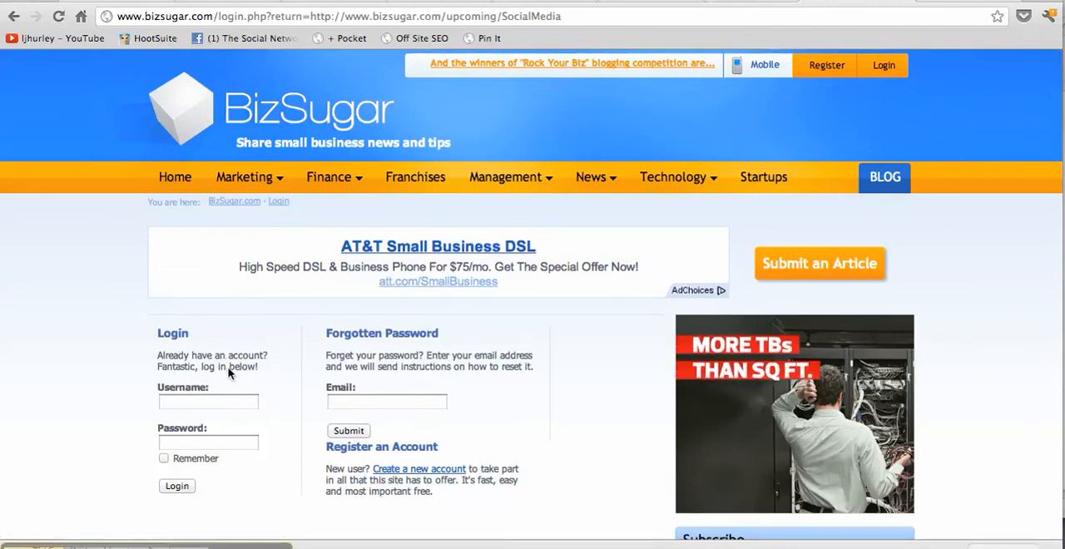
{"action": "mouse_move", "coordinate": [286, 227]}
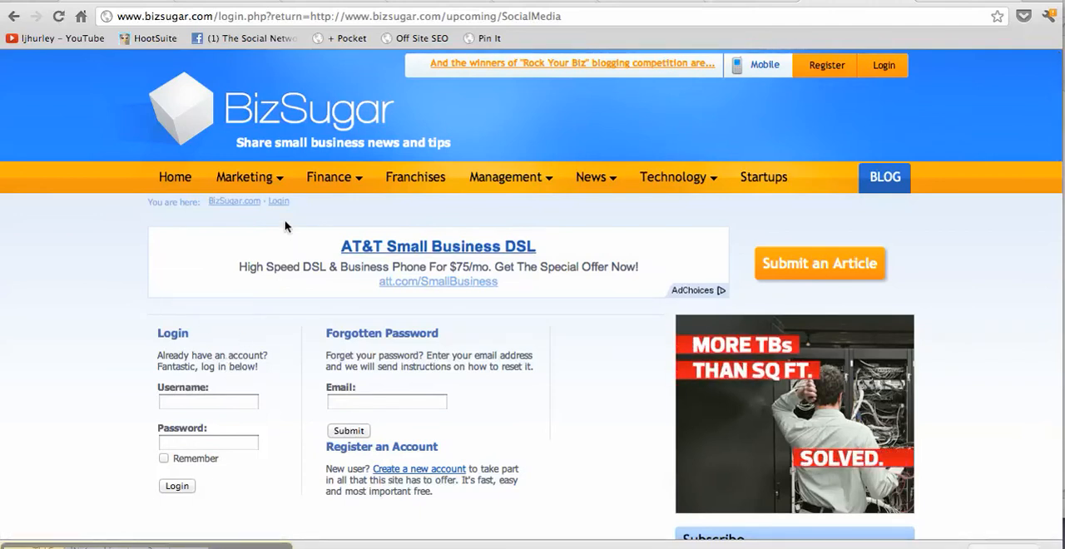
Return to Marketing > Social Media articles from the login page.
{"action": "left_click", "coordinate": [244, 176]}
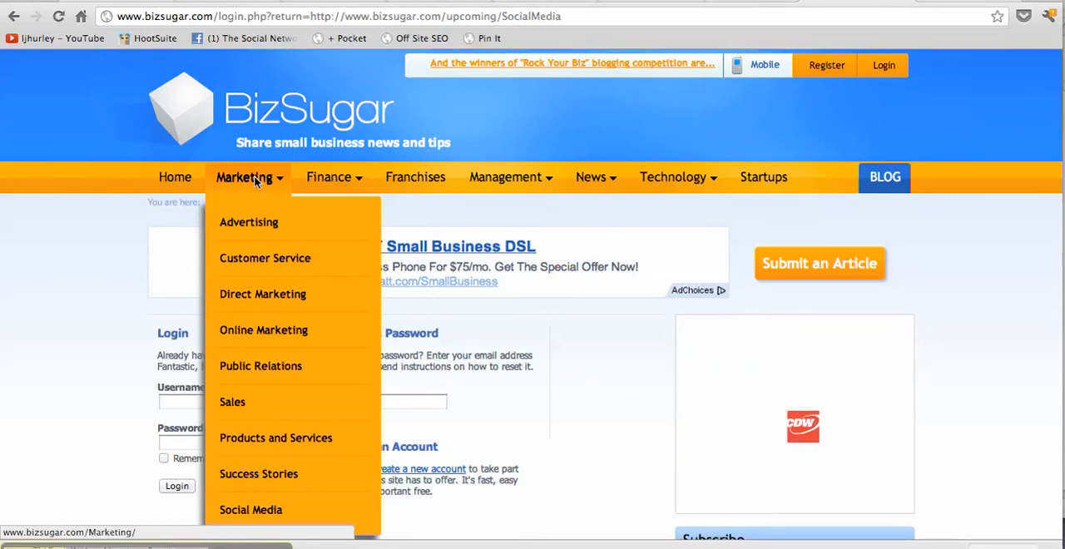
{"action": "mouse_move", "coordinate": [250, 510]}
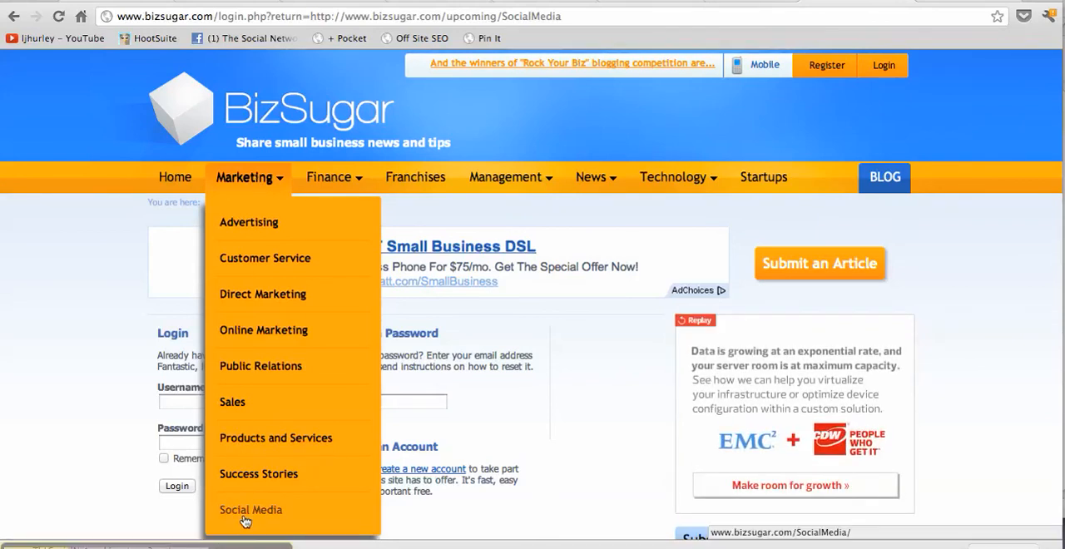
{"action": "left_click", "coordinate": [250, 510]}
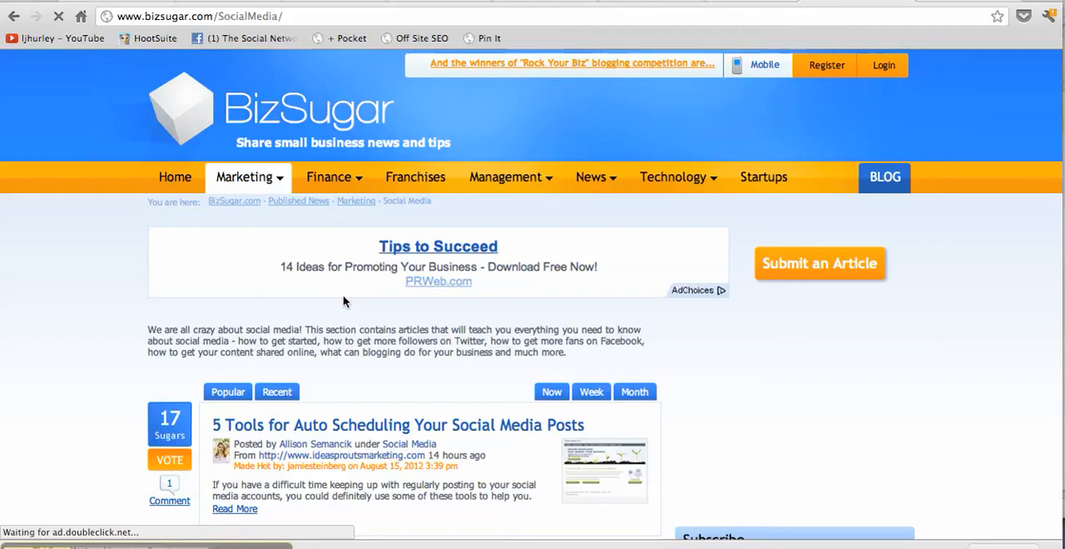
{"action": "scroll", "scroll_direction": "down", "scroll_amount": 3}
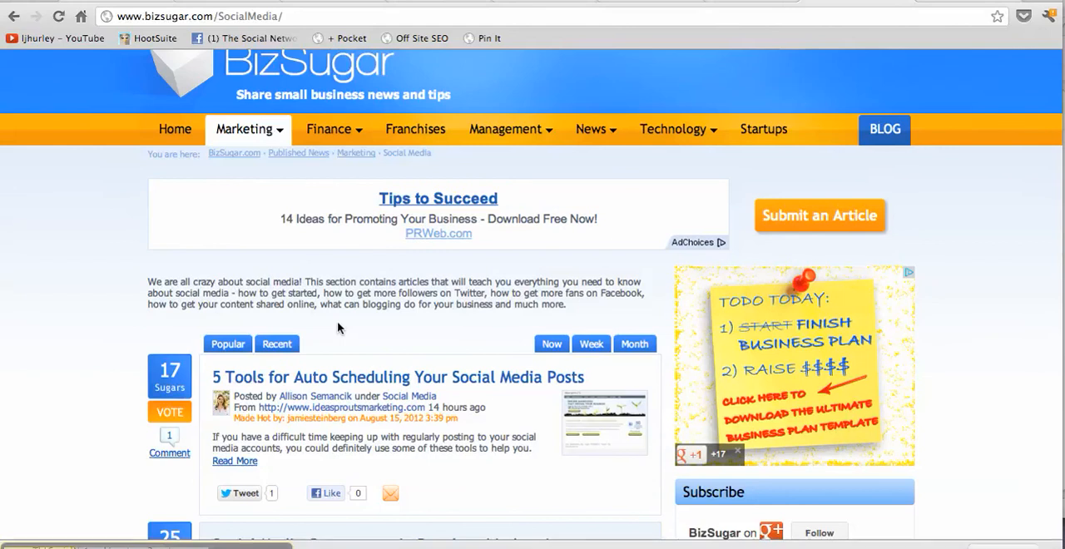
{"action": "scroll", "scroll_direction": "down", "scroll_amount": 3}
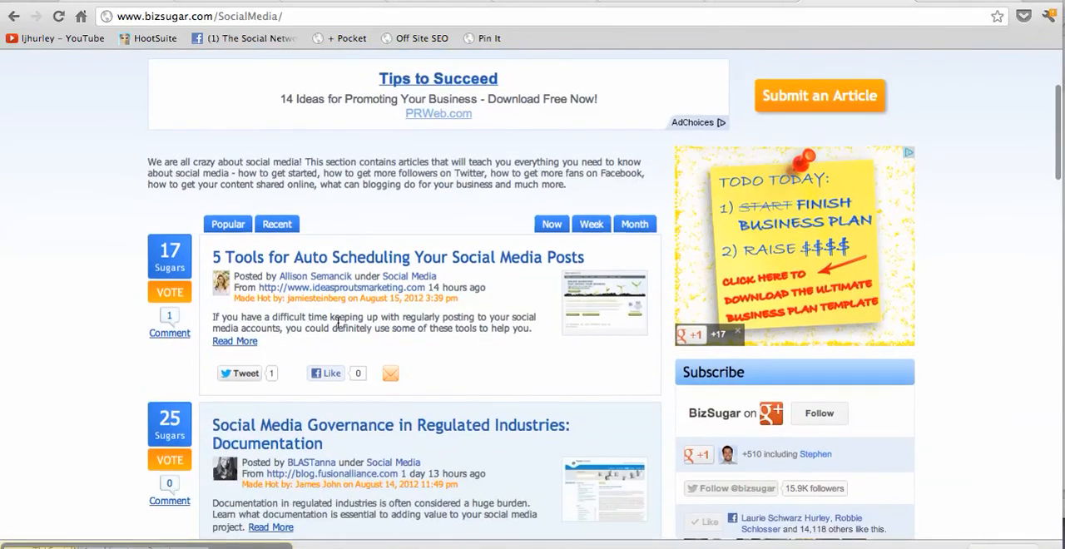
{"action": "scroll", "scroll_direction": "down", "scroll_amount": 3}
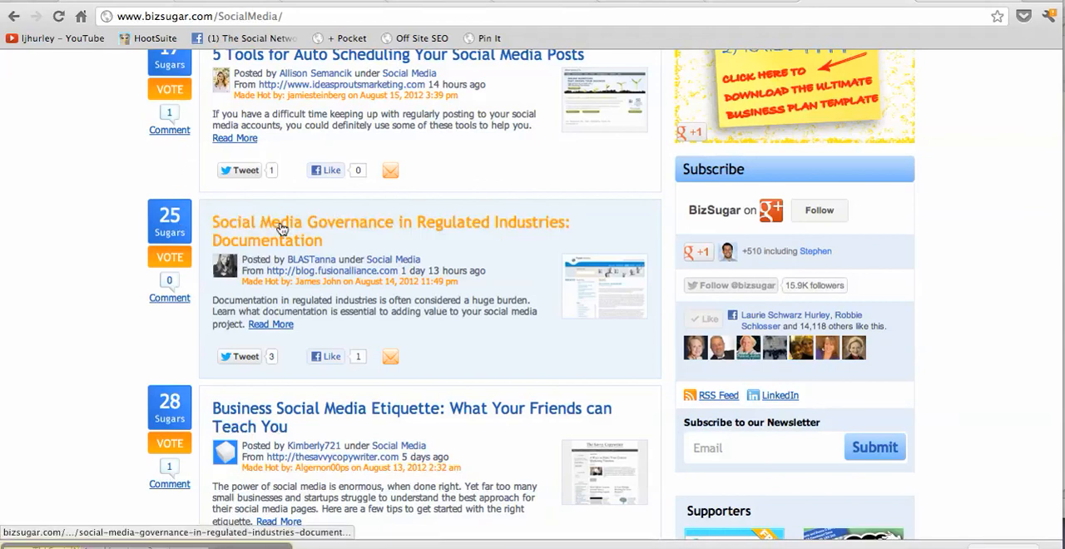
{"action": "mouse_move", "coordinate": [282, 230]}
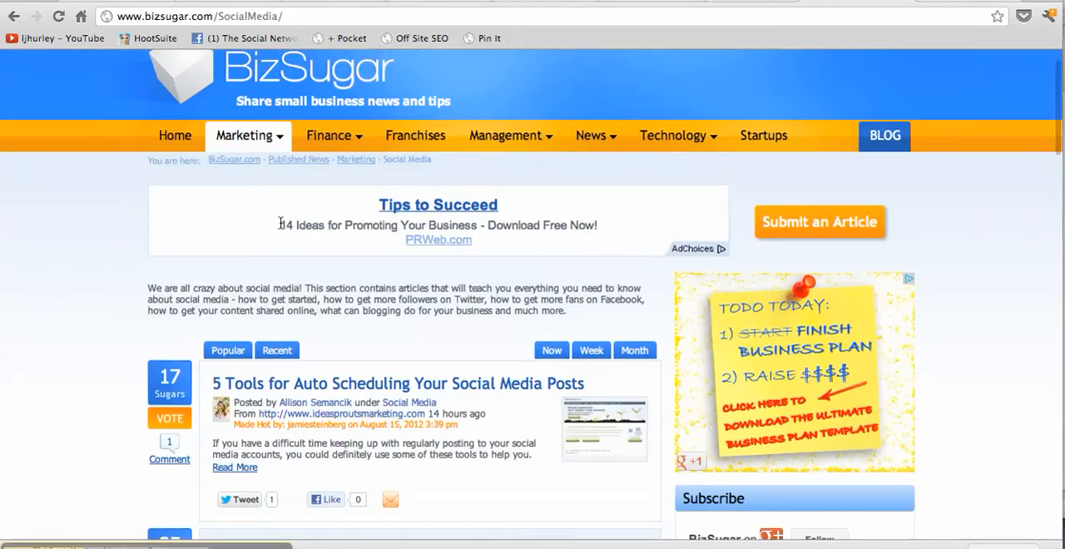
{"action": "scroll", "scroll_direction": "down", "scroll_amount": 3}
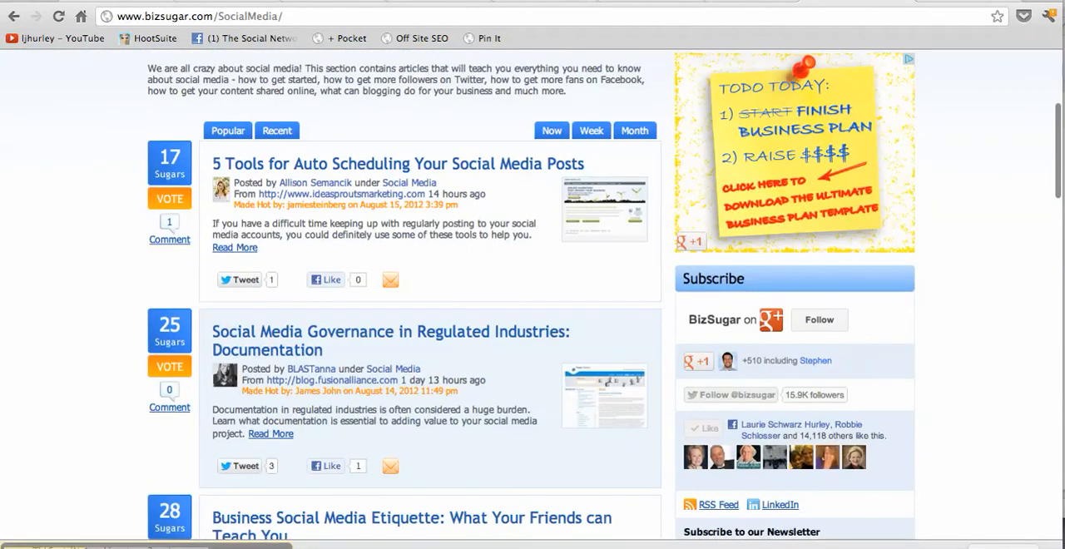